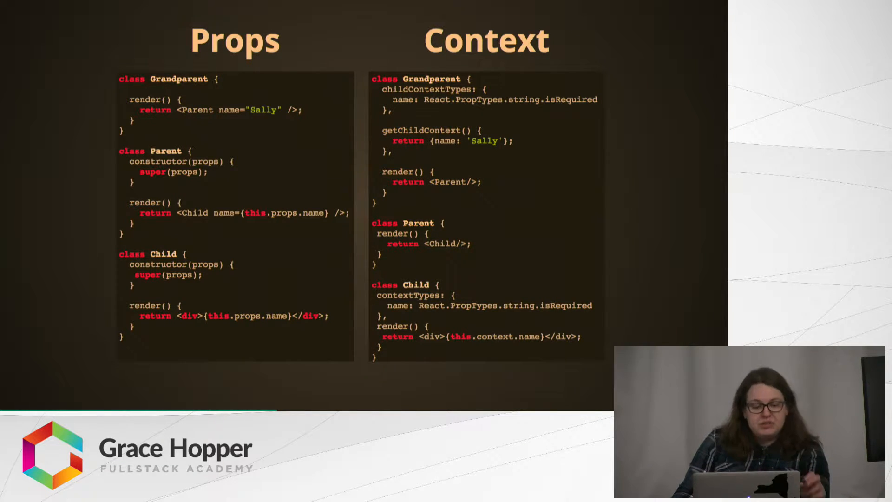
Advance the talk's slides from React-Redux to the React-Threejs slide.
click(872, 471)
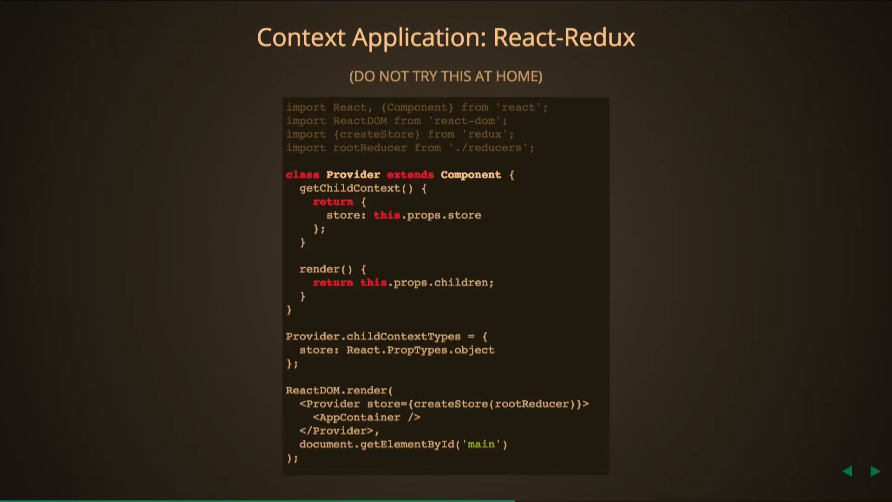
click(872, 469)
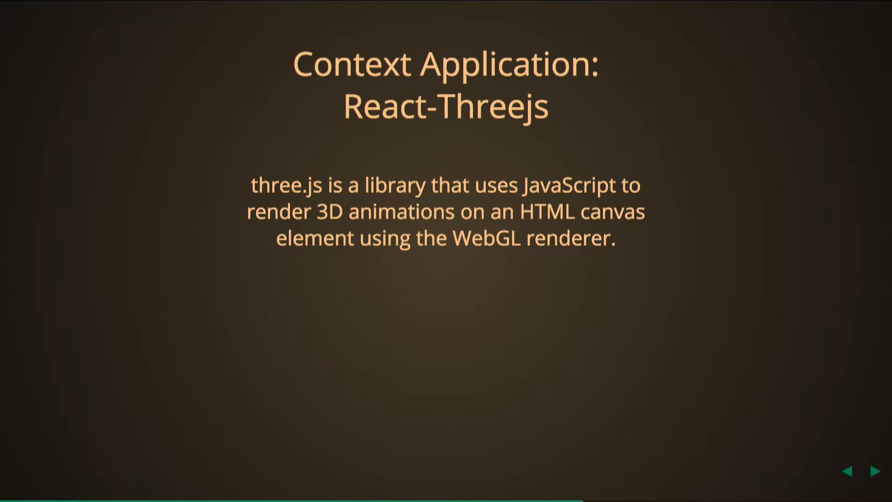
click(872, 470)
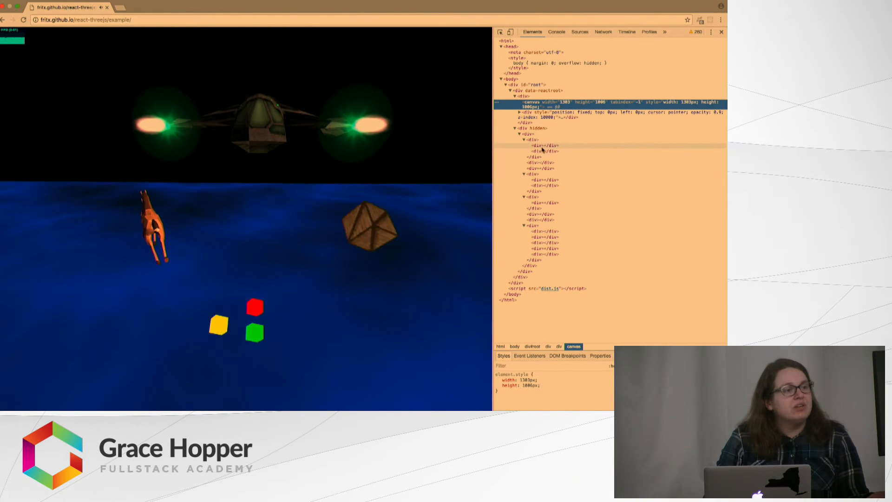
Select the canvas element of the react-threejs example page in DevTools Elements.
click(538, 186)
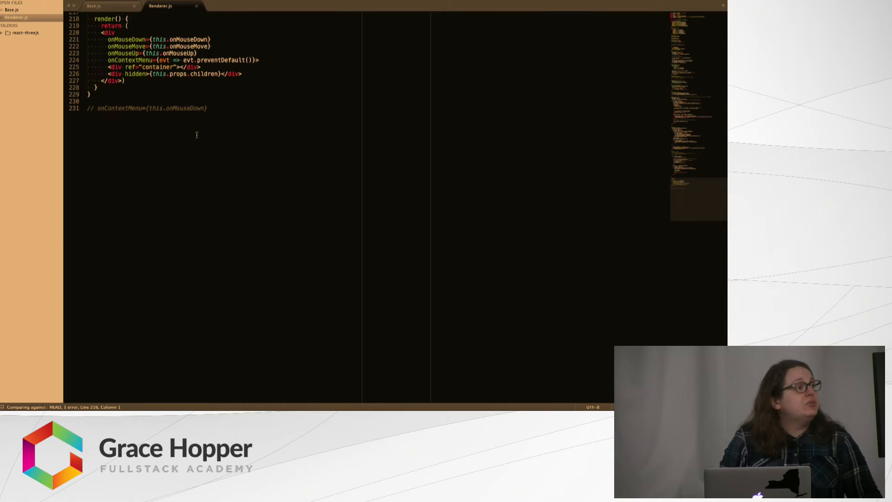
Scroll Renderer.js up to the render() method that wraps children in a hidden div.
scroll(up, 3)
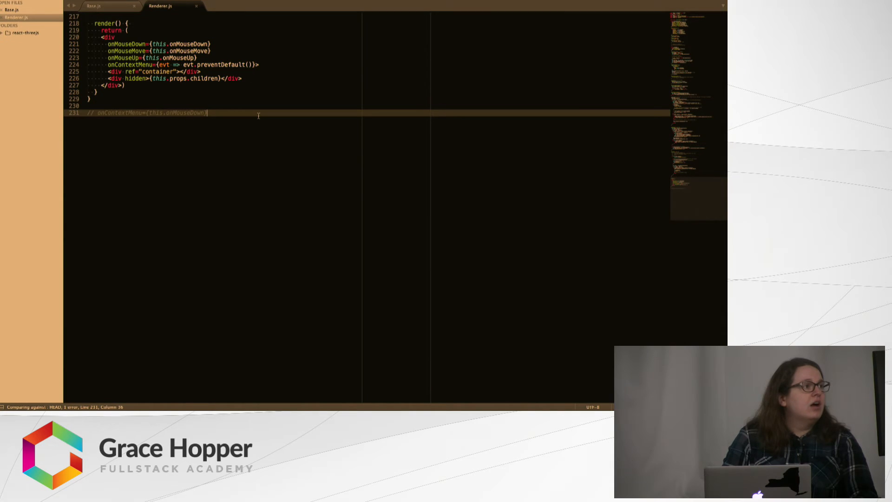
scroll(up, 3)
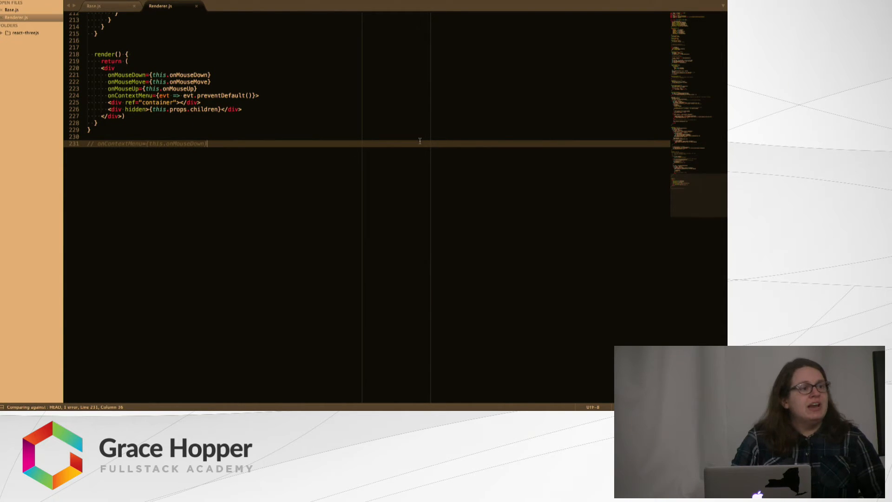
mouse_move(504, 136)
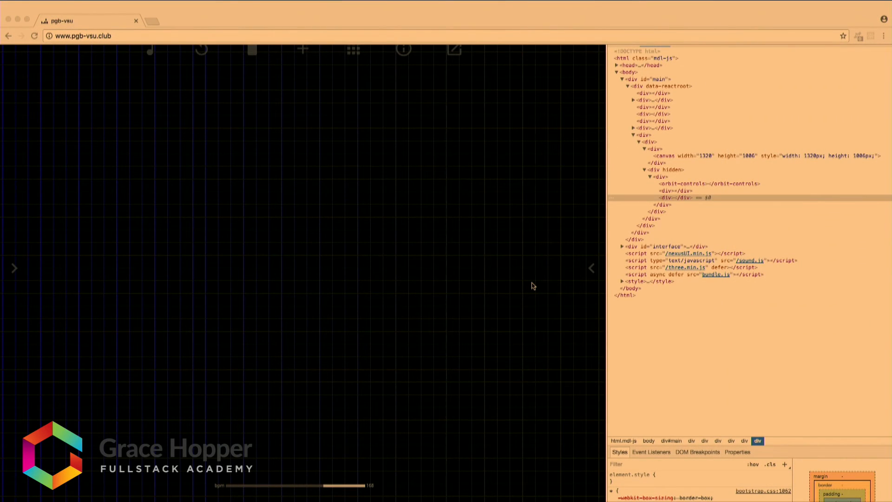
mouse_move(14, 275)
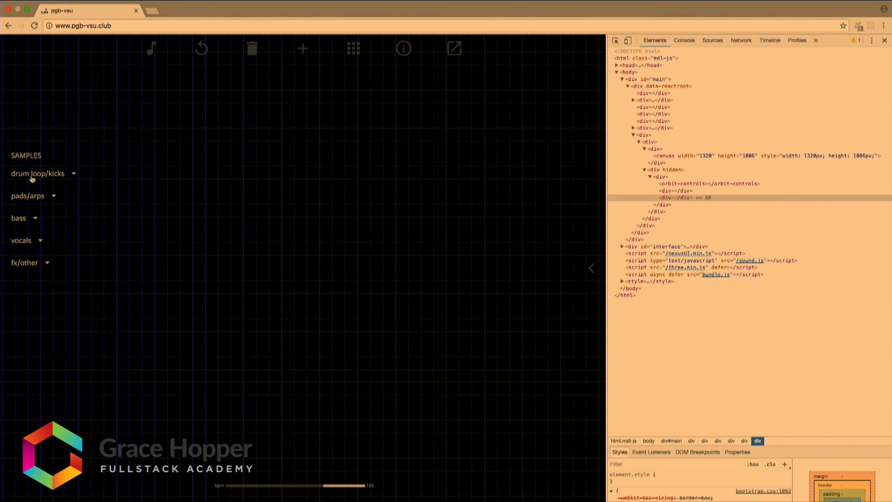
Place a drum loop/kicks sample from SAMPLES onto the pgb-vsu.club grid.
click(27, 196)
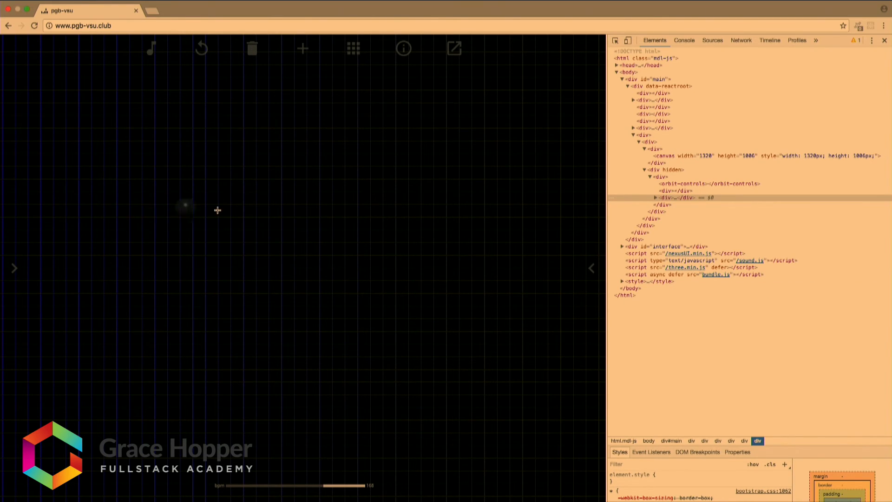
mouse_move(140, 286)
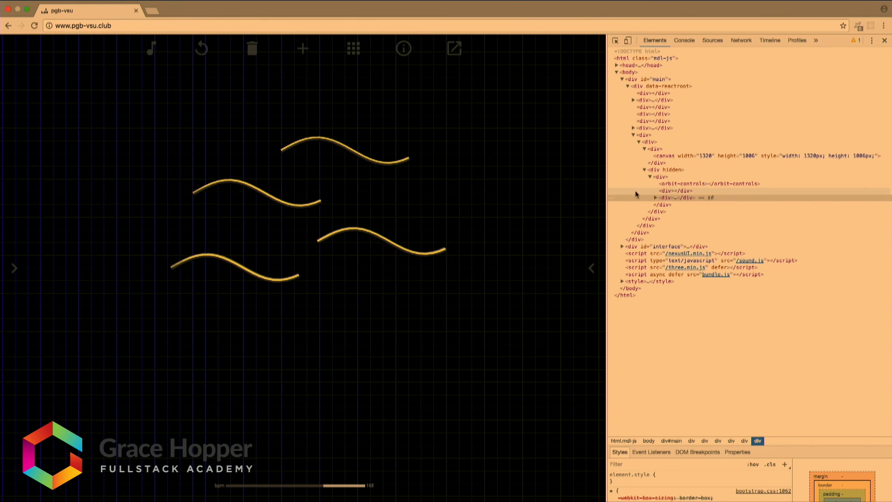
Expand the $0 hidden div in DevTools to show its four child divs.
click(654, 197)
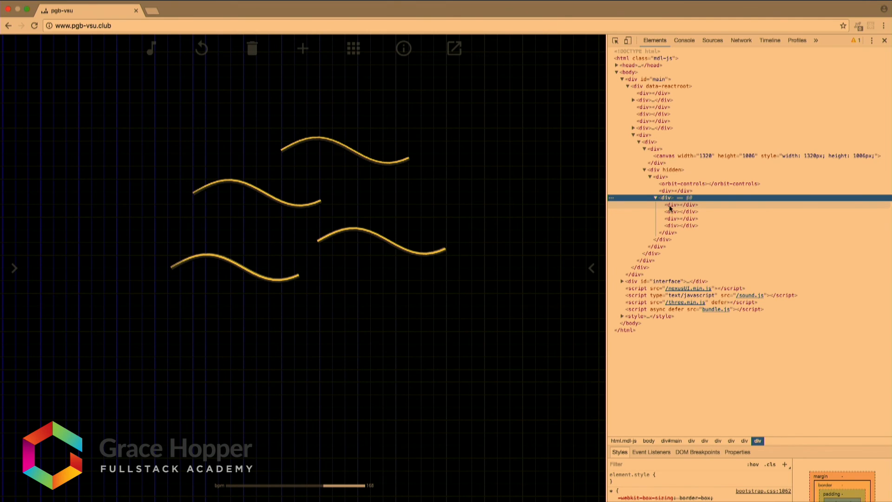
mouse_move(678, 238)
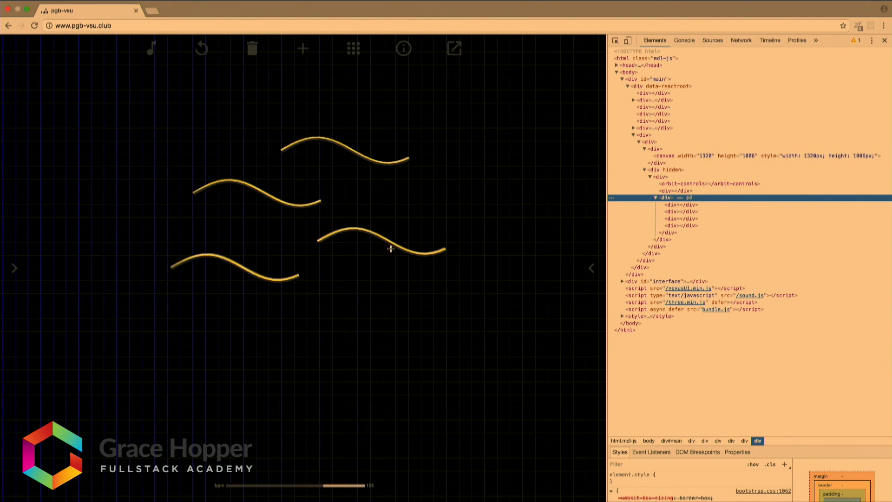
mouse_move(416, 360)
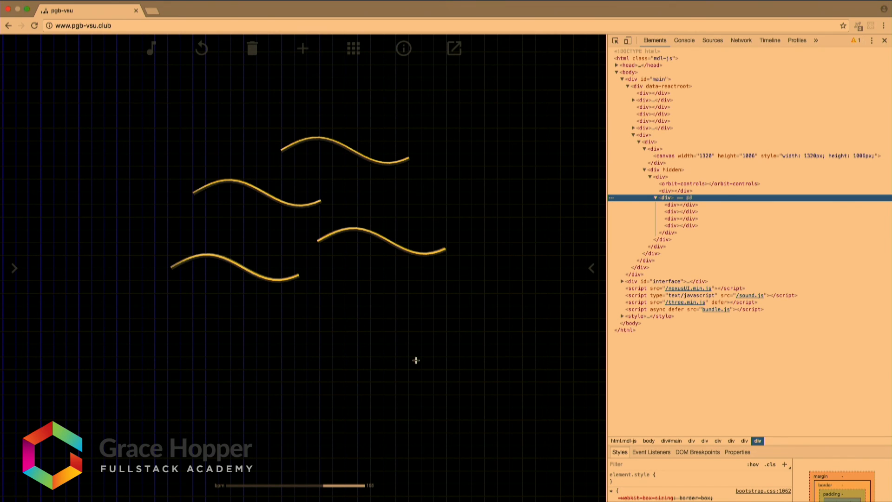